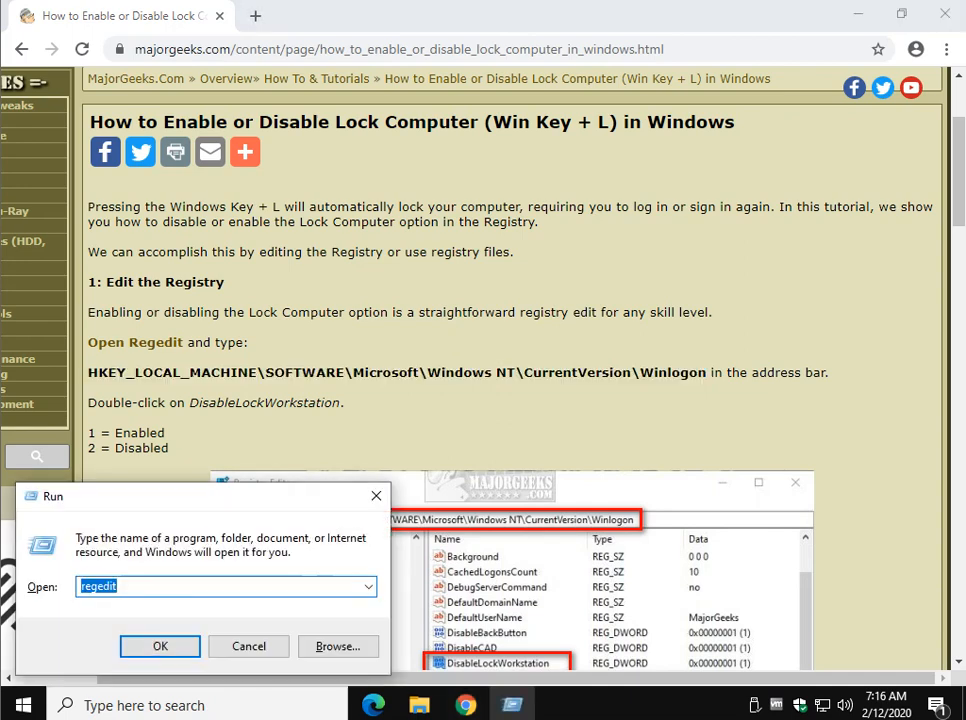
- Launch regedit from the Run dialog toward the Winlogon key under CurrentVersion
type("reg")
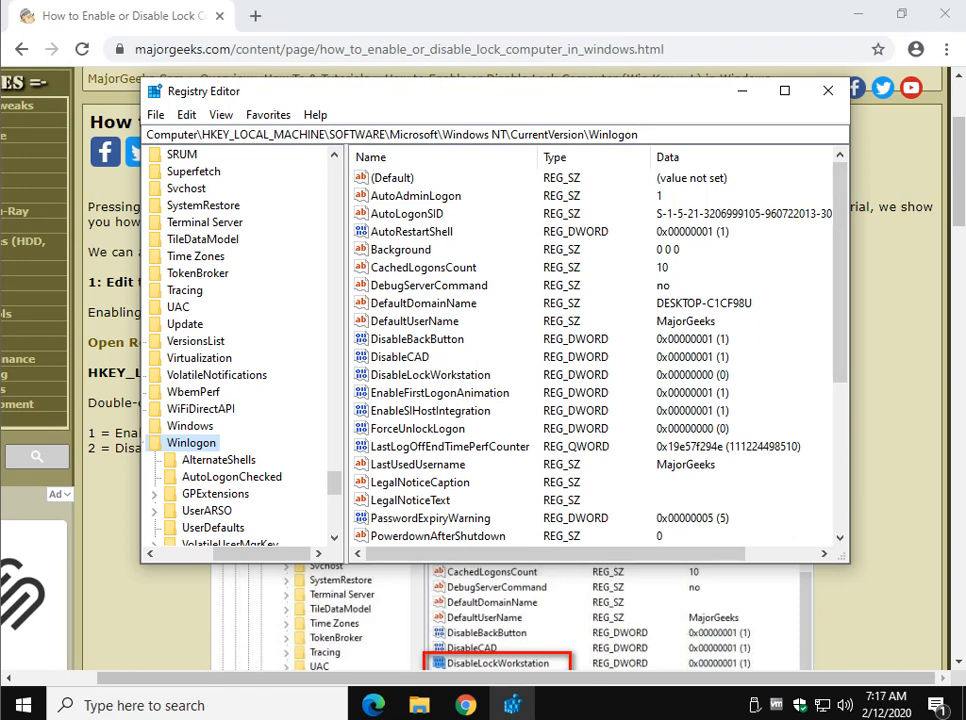
left_click(430, 374)
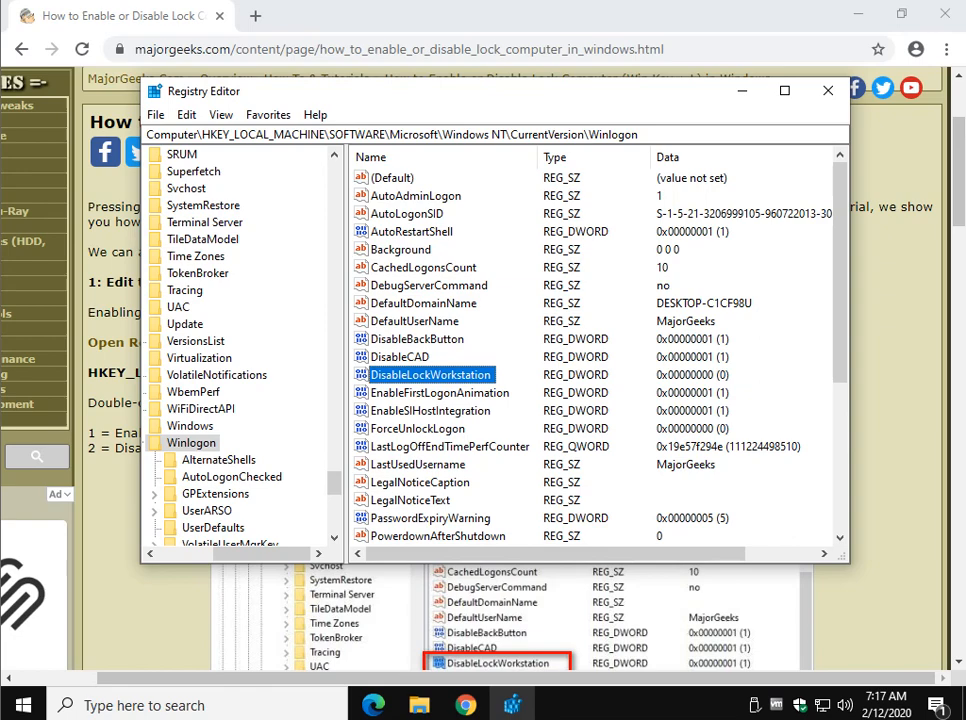
left_click(828, 90)
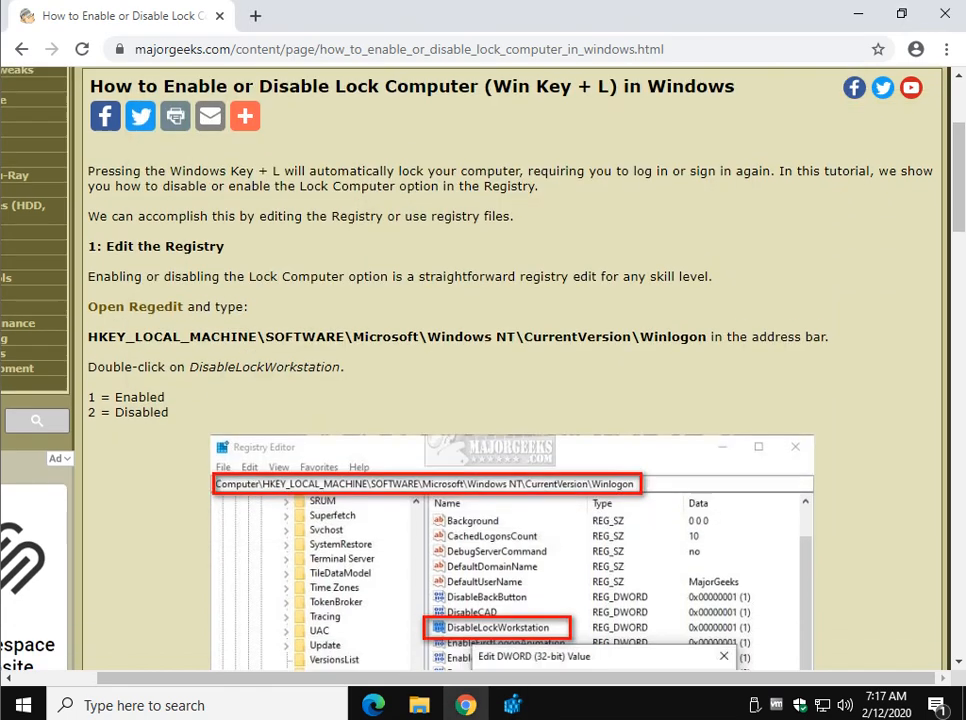
scroll("down", 3)
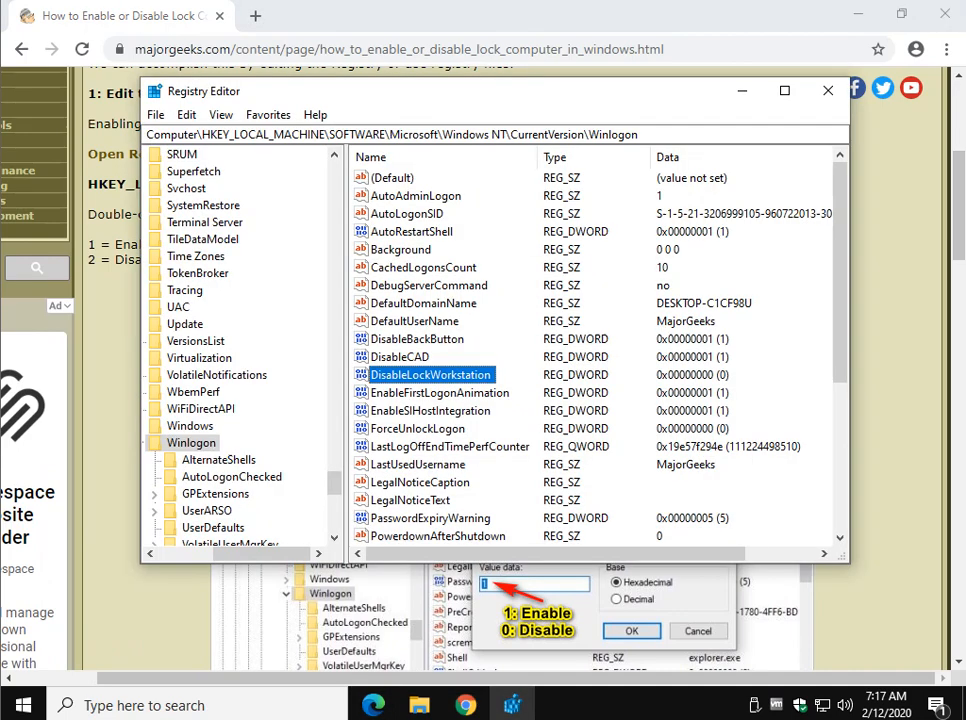
- Leave DisableLockWorkstation's Value data at 0 and confirm, keeping locking enabled
double_click(428, 374)
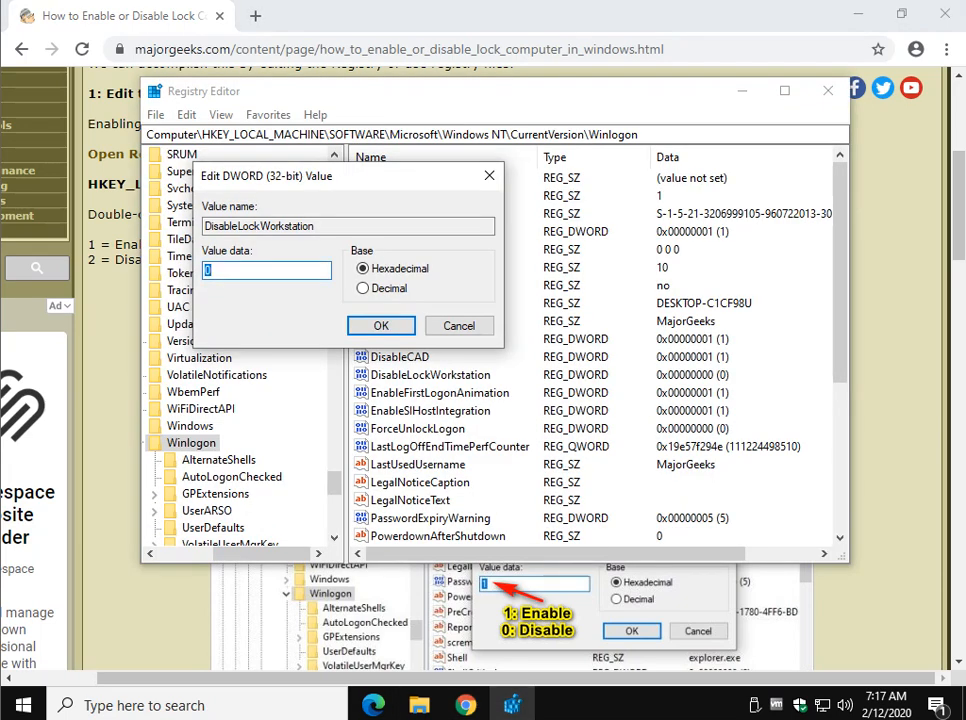
left_click(380, 324)
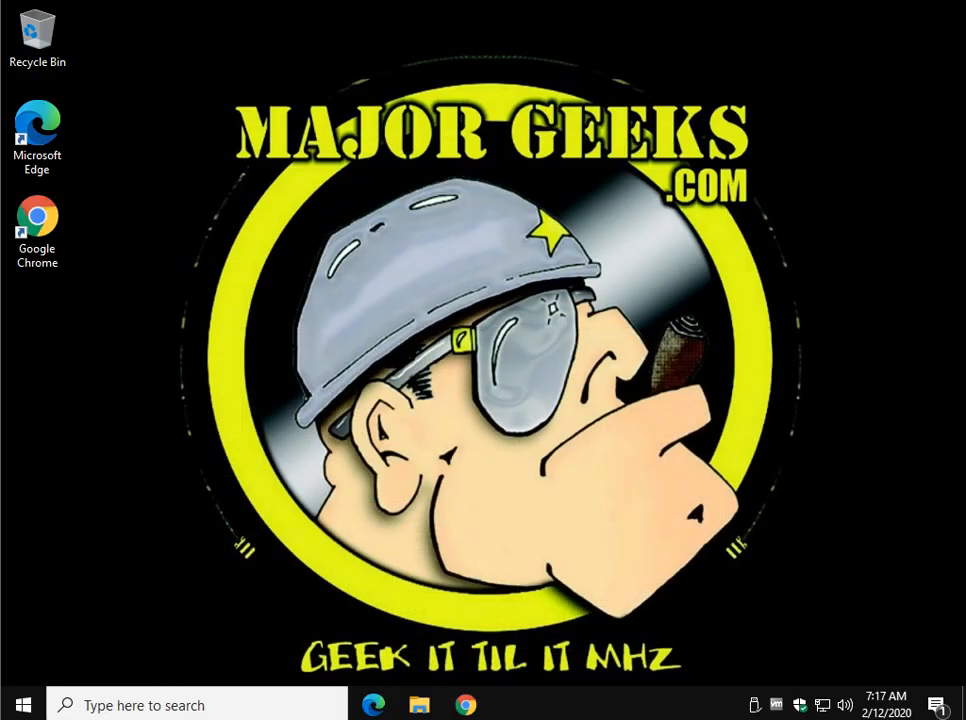
- Restore the Chrome window showing the MajorGeeks lock-computer tutorial
left_click(36, 230)
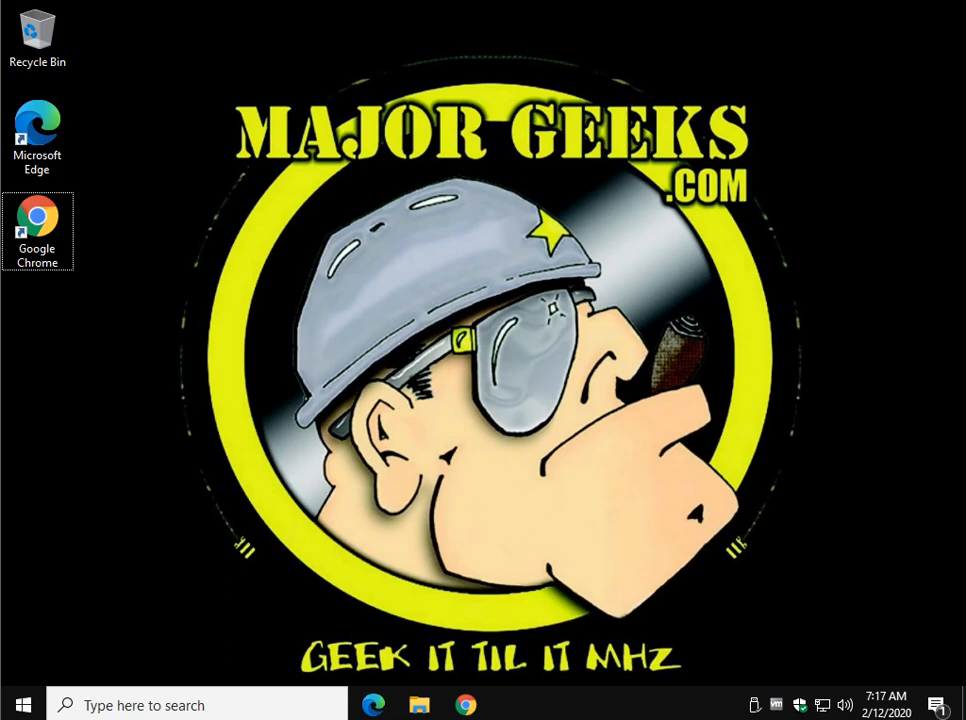
left_click(418, 704)
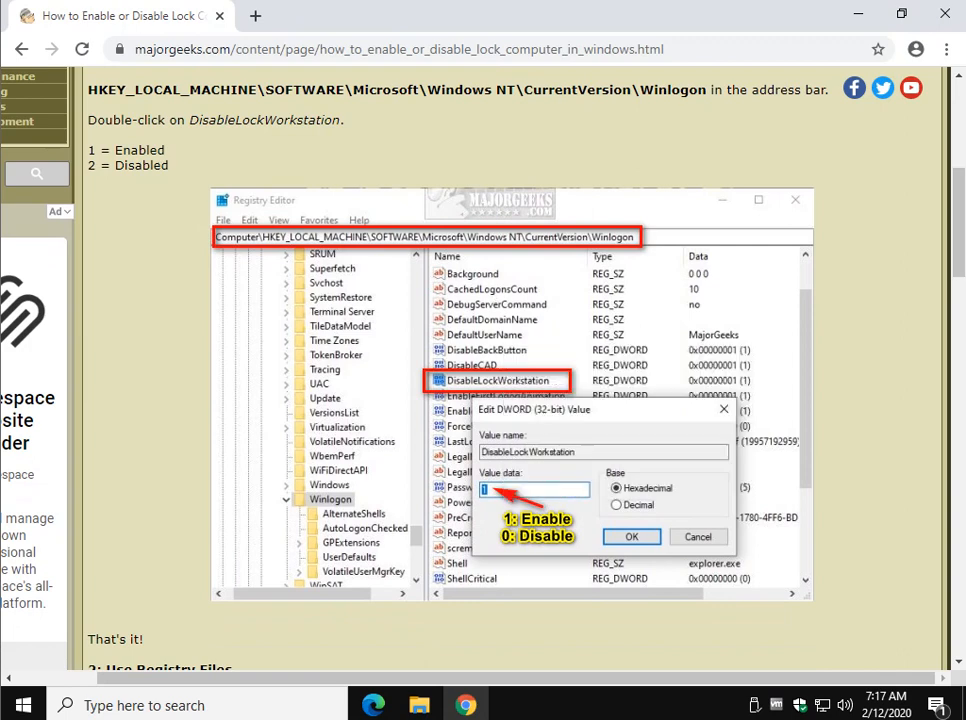
- Reach the Use Registry Files section and get the Enable or Disable Lock Computer zip into Downloads
scroll("down", 3)
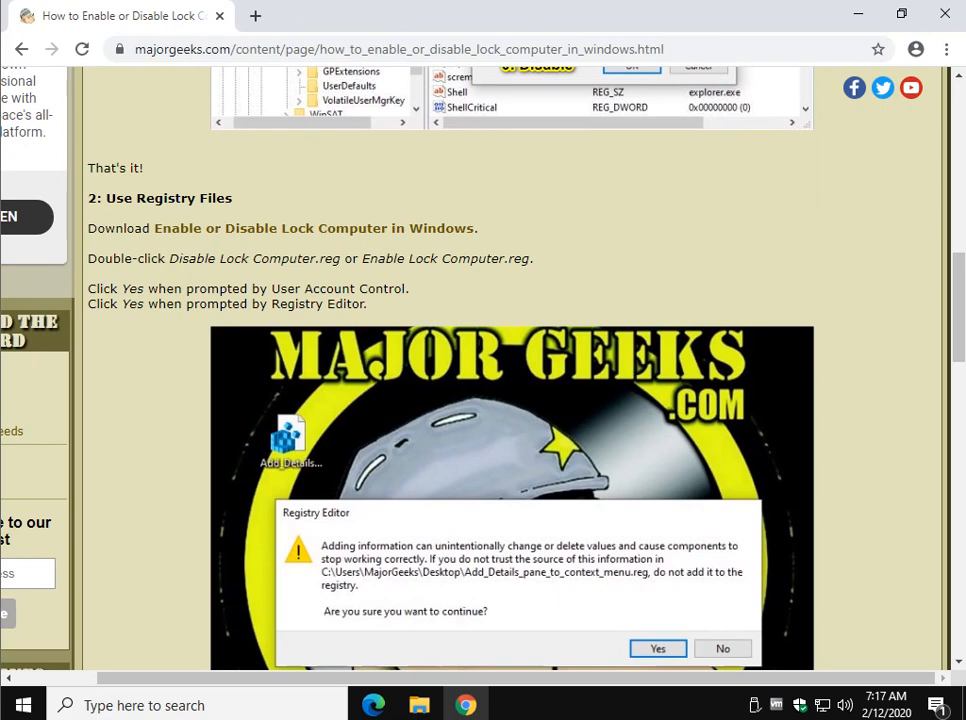
mouse_move(312, 228)
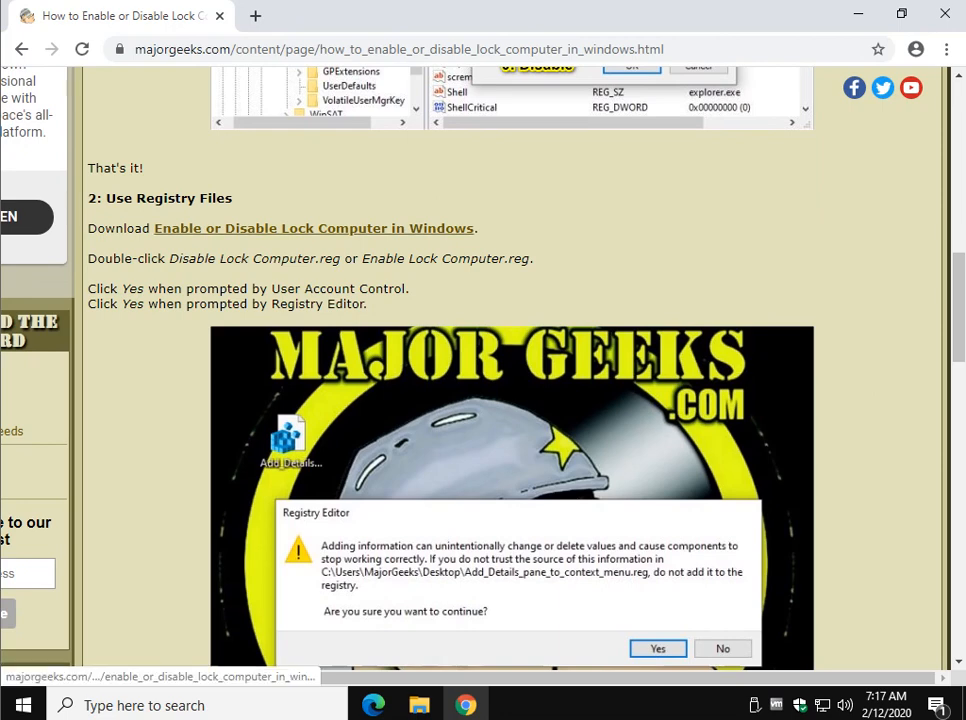
left_click(312, 228)
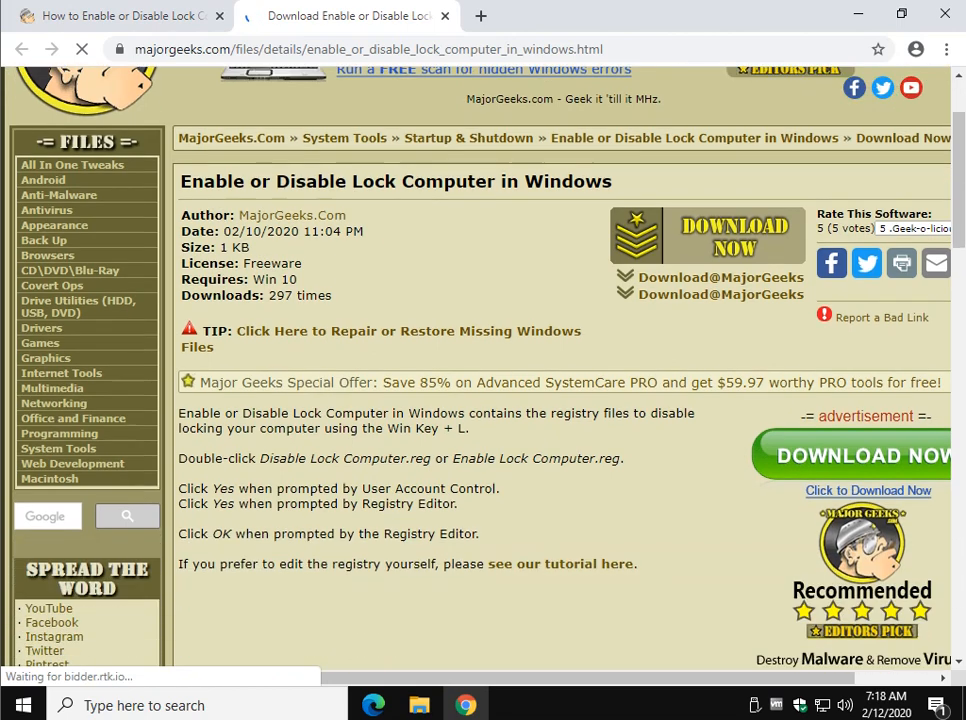
scroll("up", 3)
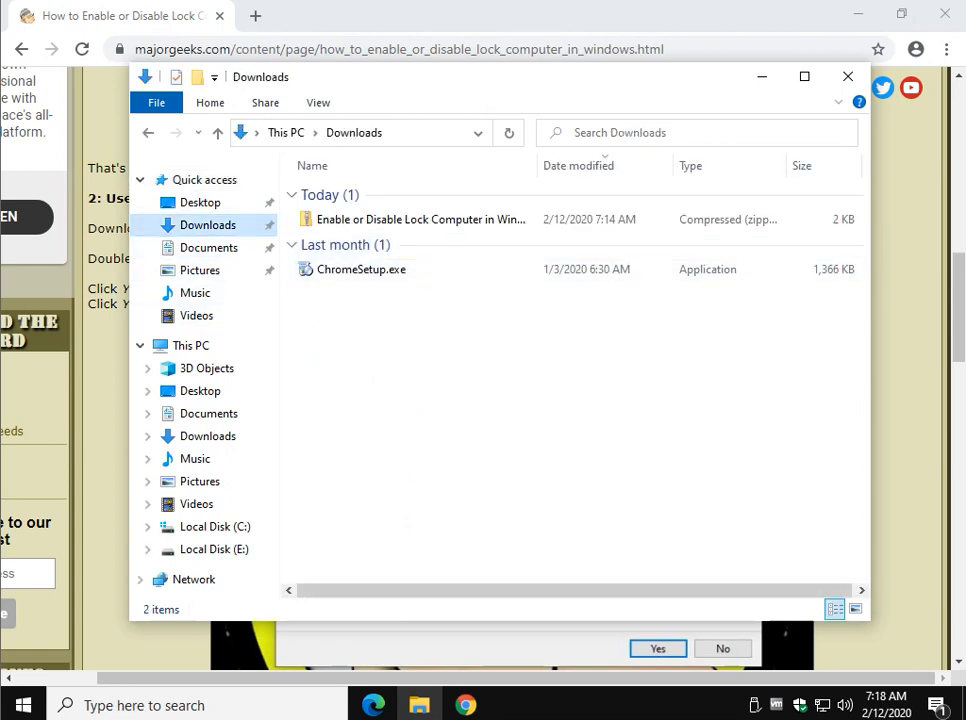
- Unpack the downloaded zip and merge Enable Lock Computer.reg, accepting the unverified-publisher warning
left_click(420, 218)
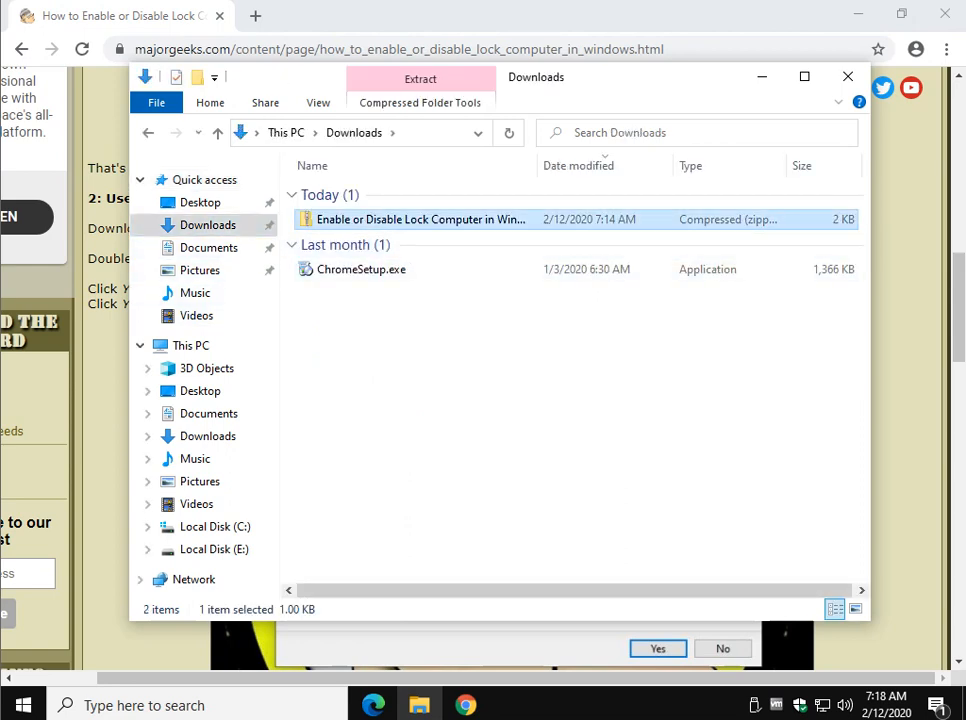
double_click(420, 218)
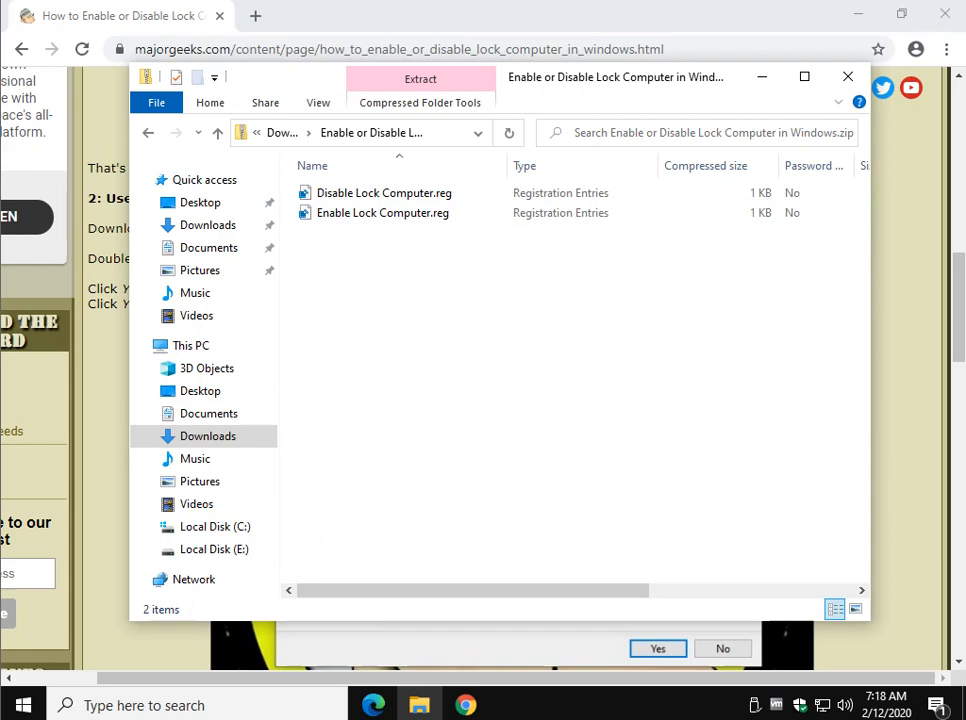
left_click(384, 212)
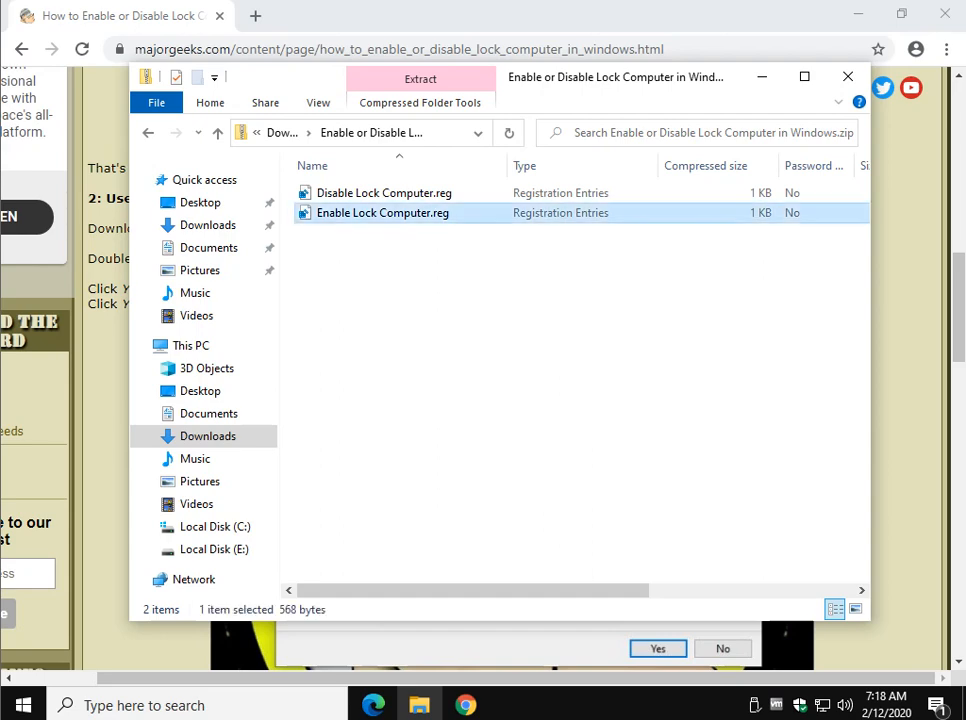
double_click(382, 212)
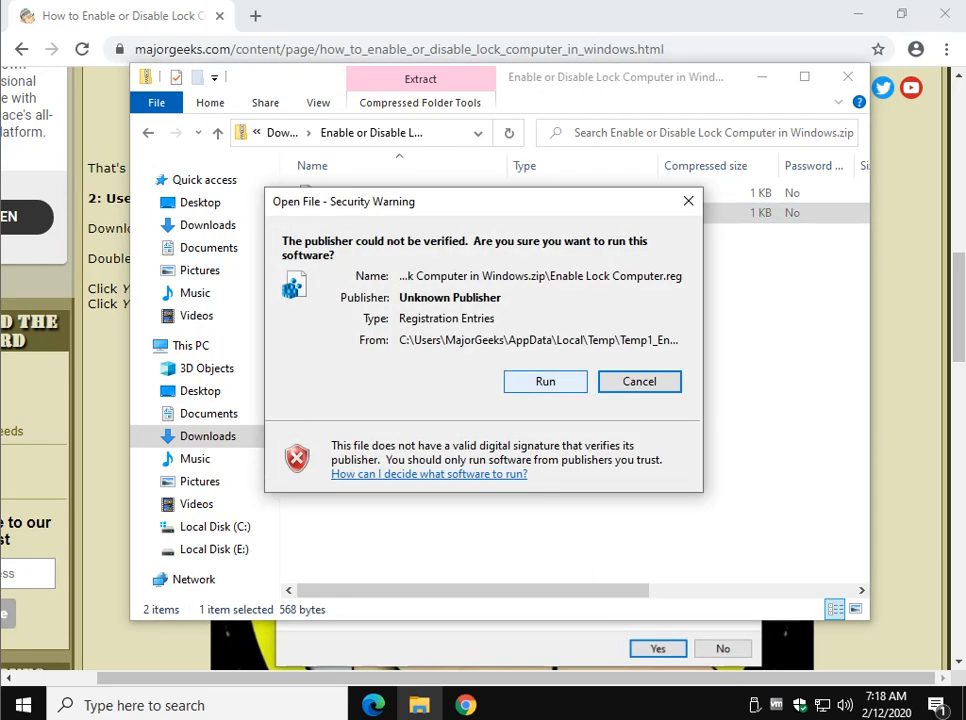
left_click(544, 380)
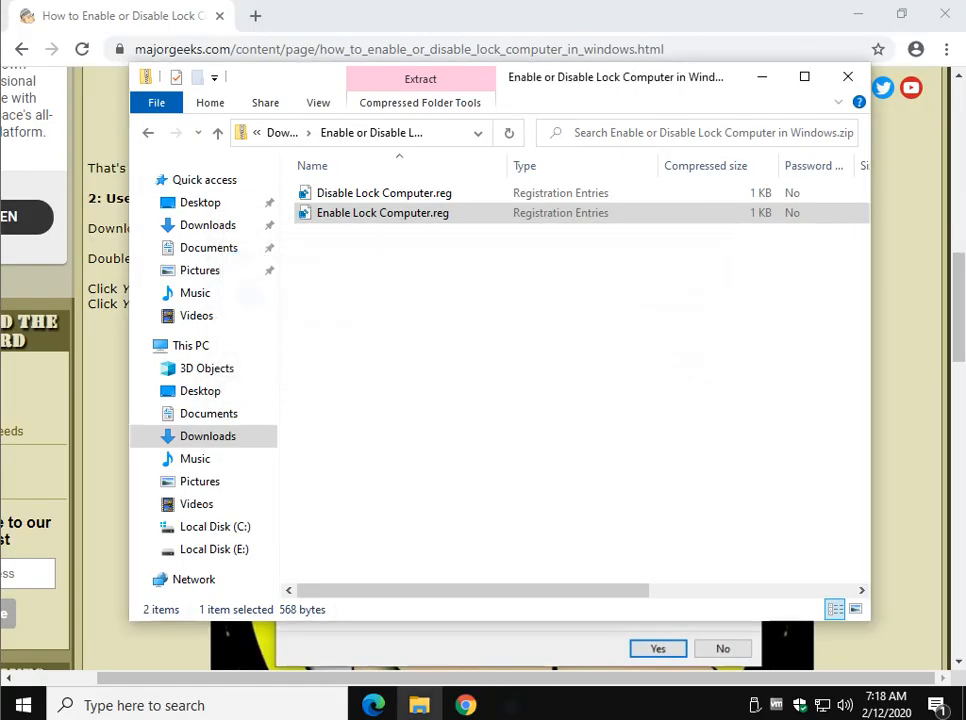
left_click(658, 648)
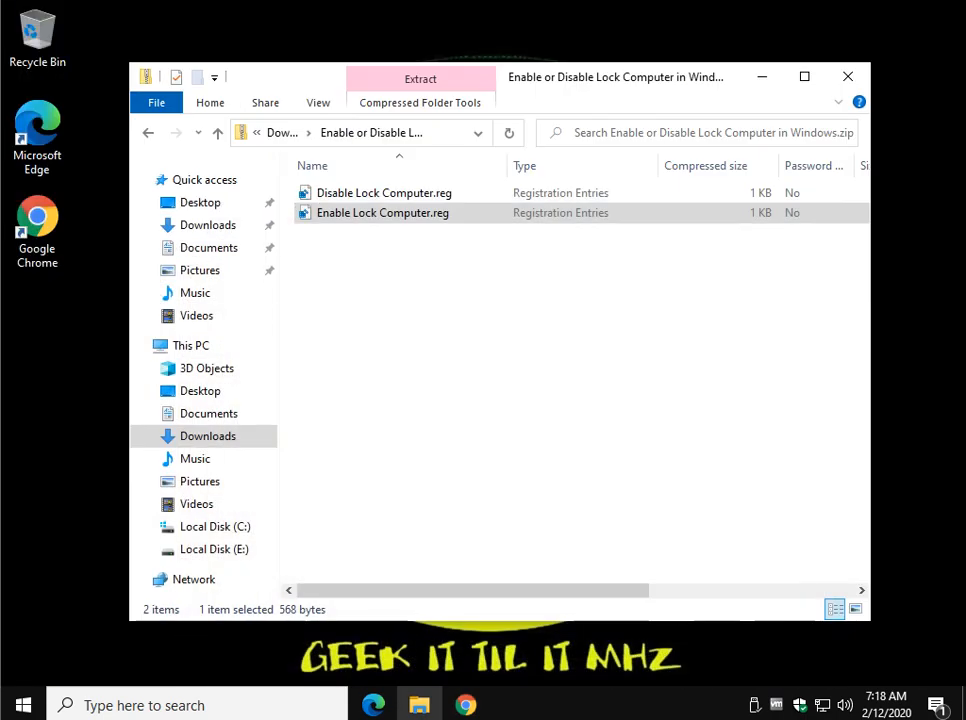
- Lock the computer with Win+L, sign back in, and launch Disable Lock Computer.reg
left_click(848, 76)
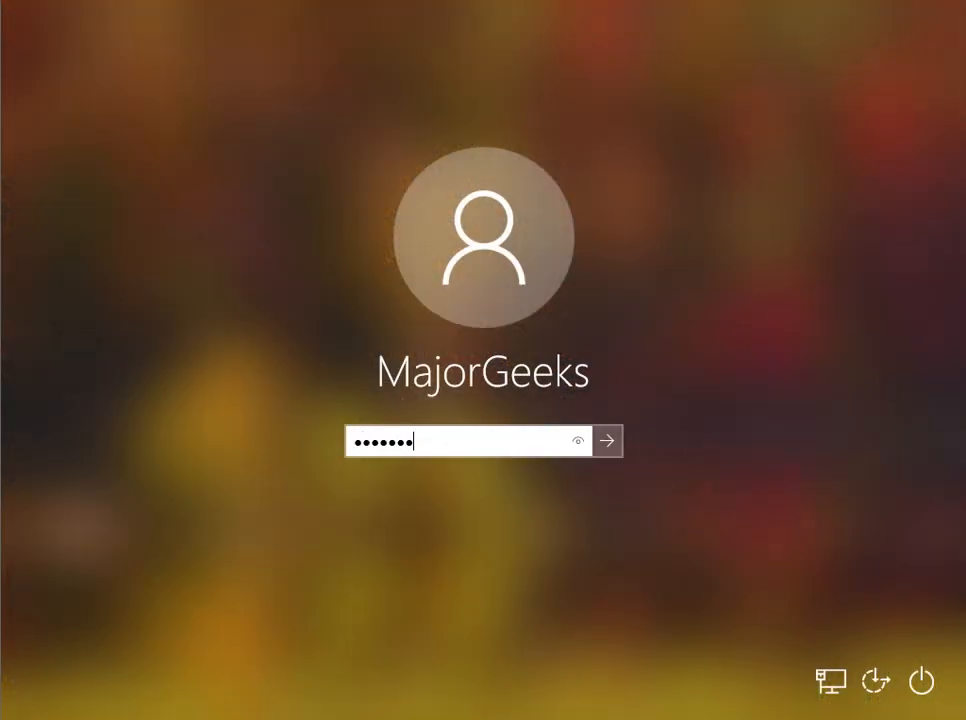
left_click(608, 442)
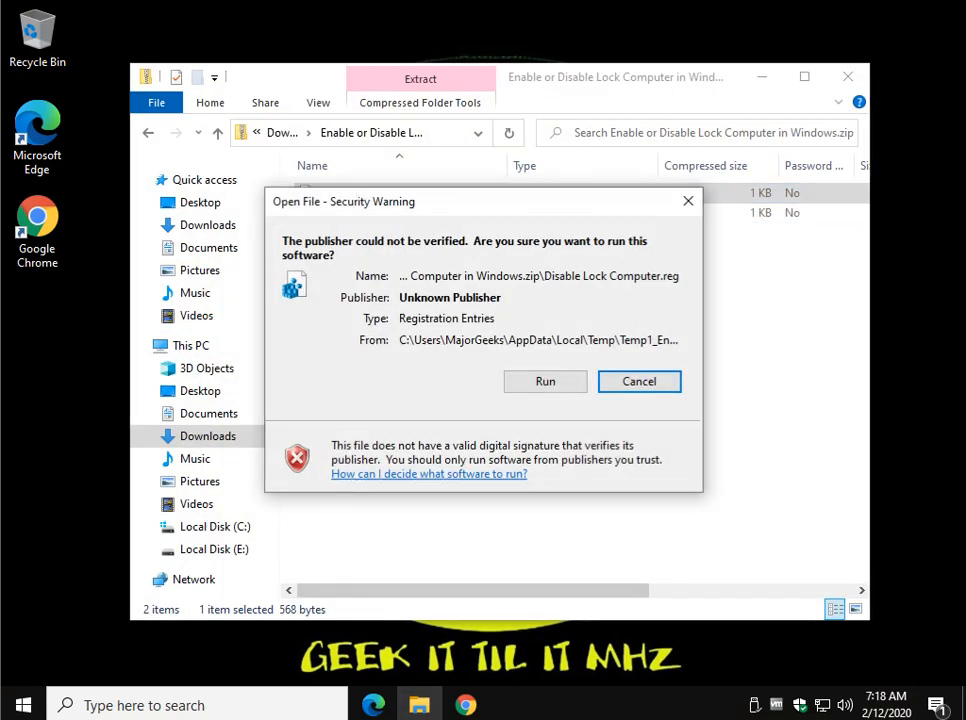
- Allow Disable Lock Computer.reg to merge, acknowledge success, and close the zip folder window
left_click(544, 380)
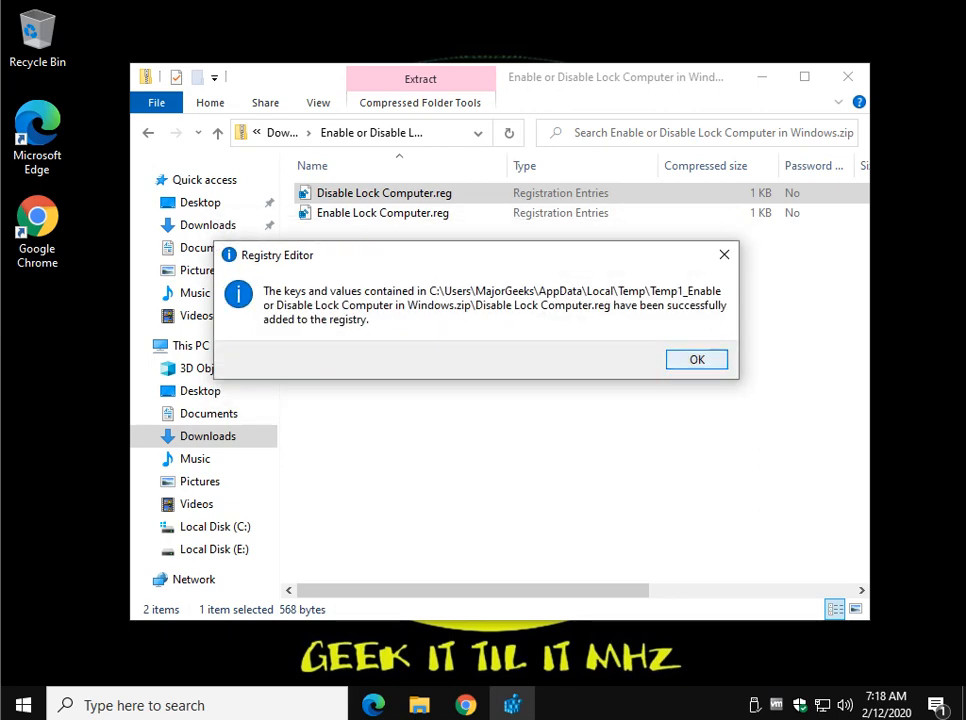
left_click(696, 360)
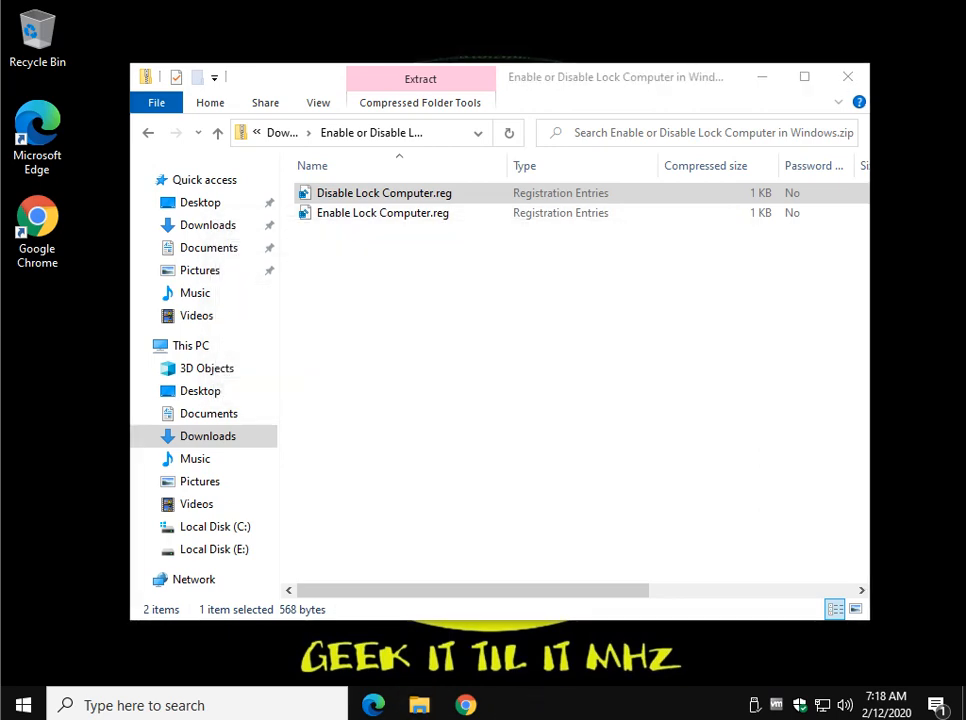
left_click(848, 76)
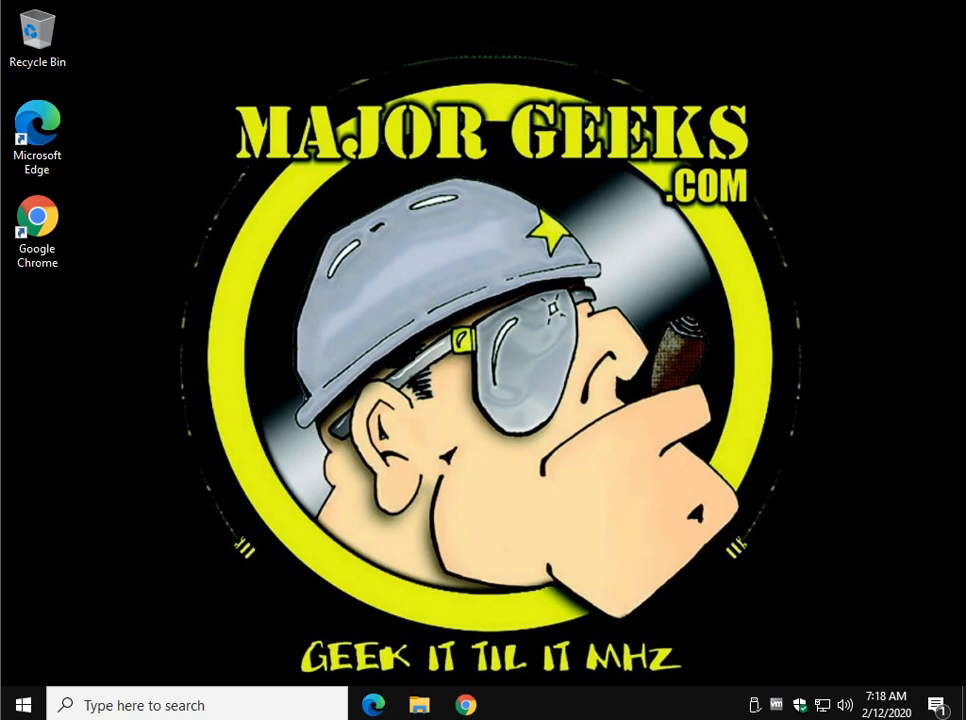
- Return to the MajorGeeks tutorial in Chrome, scrolled back to its registry-editing introduction
left_click(36, 224)
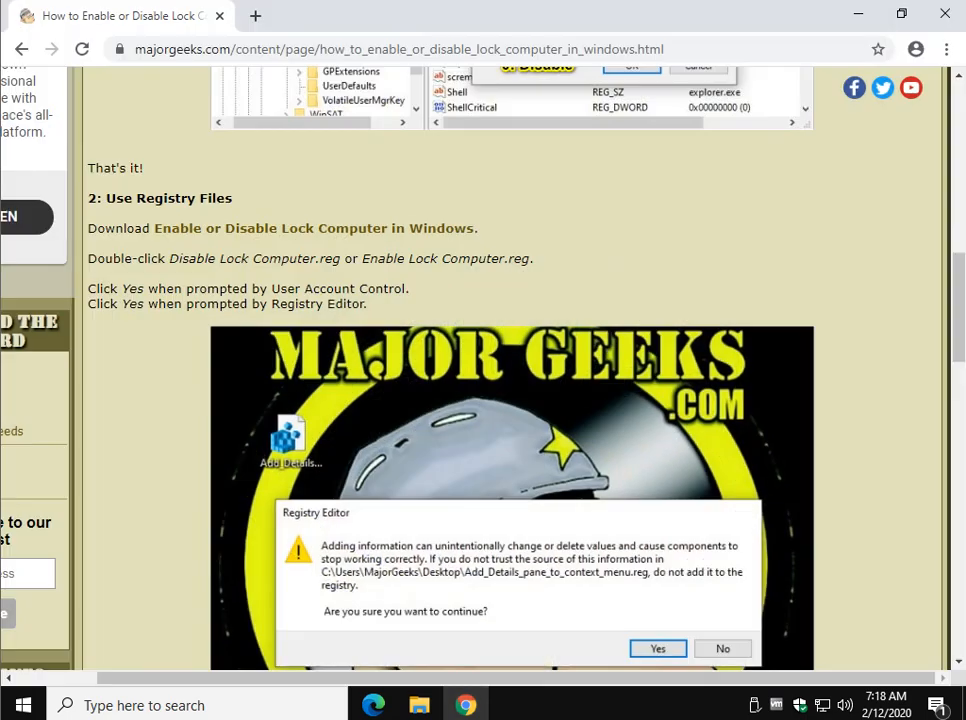
scroll("down", 3)
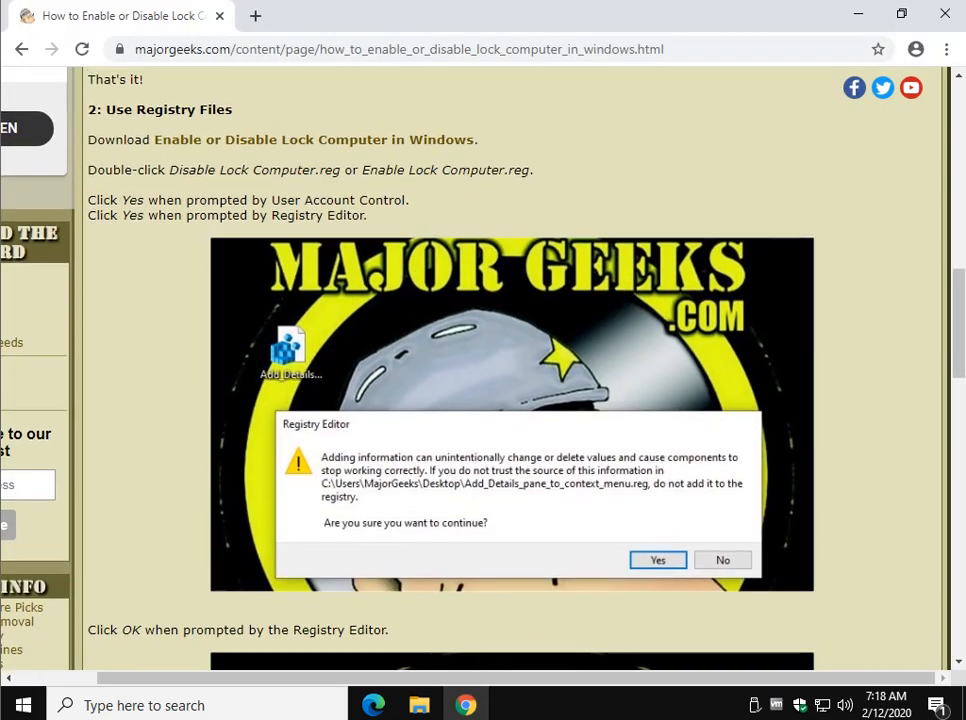
scroll("up", 3)
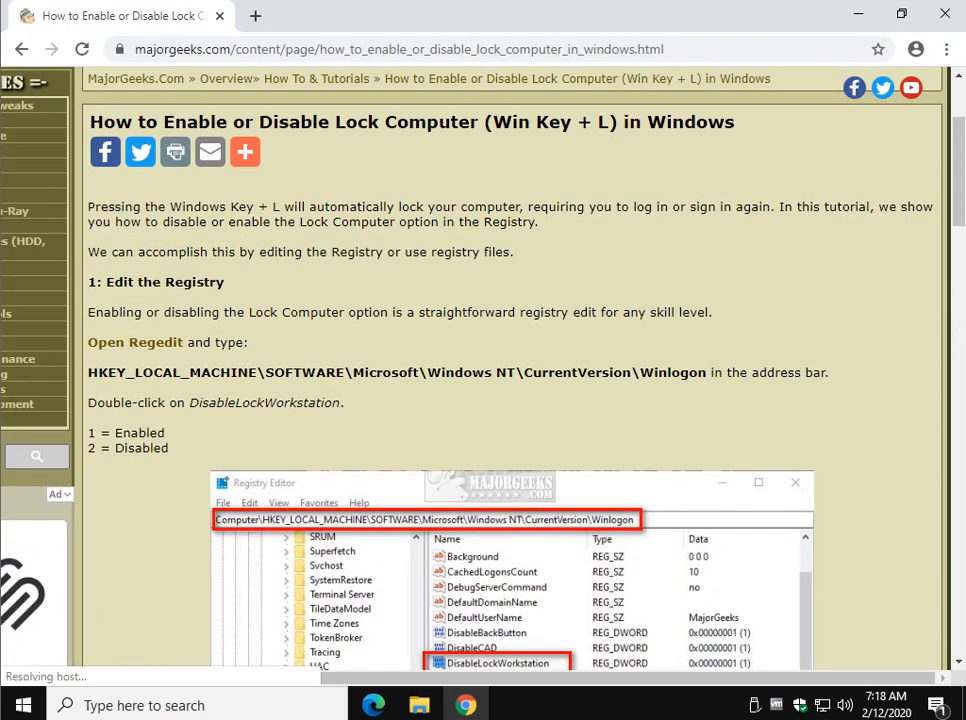